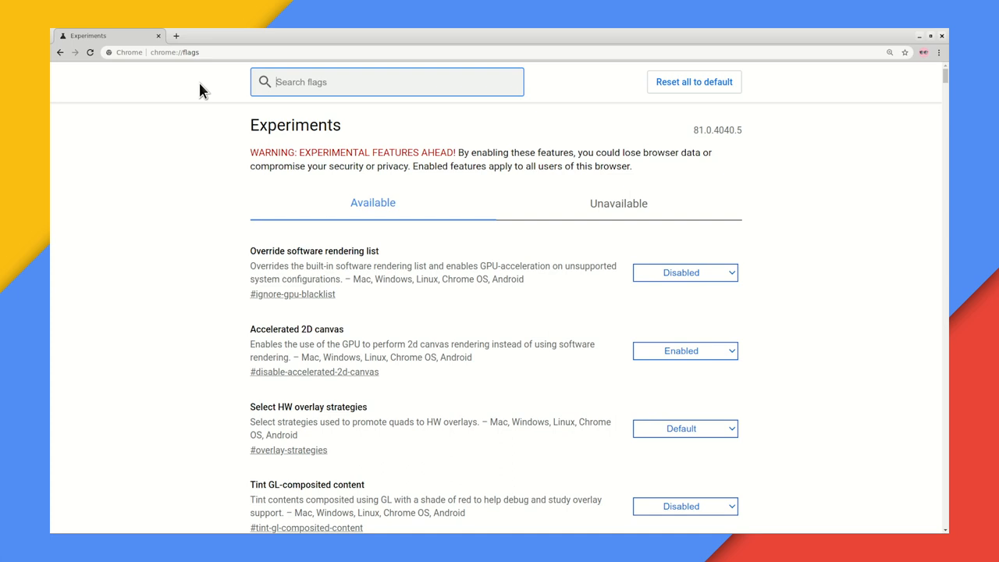
mouse_move(226, 95)
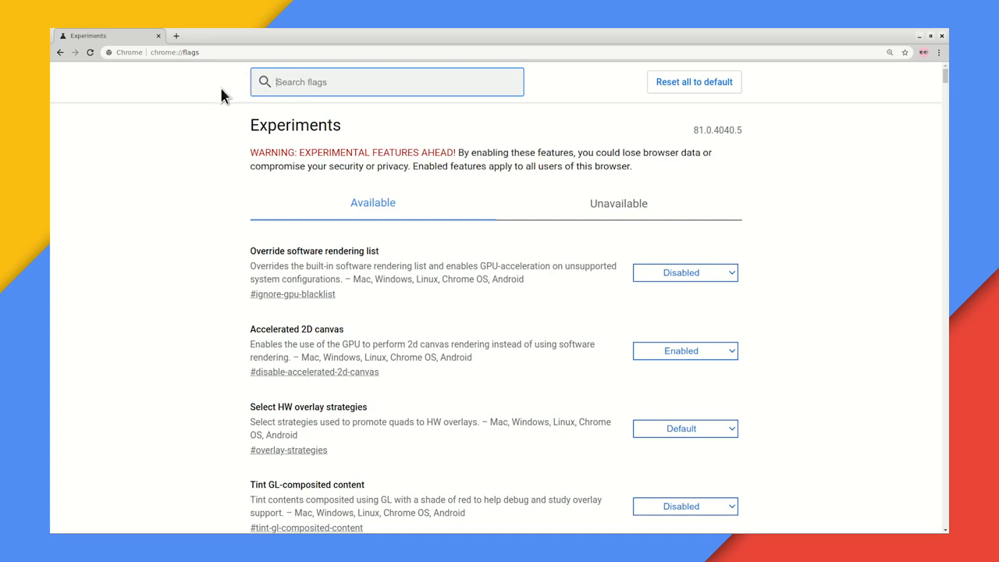
Filter flags by 'samesite' and set SameSite by default cookies to Enabled.
type("samesite")
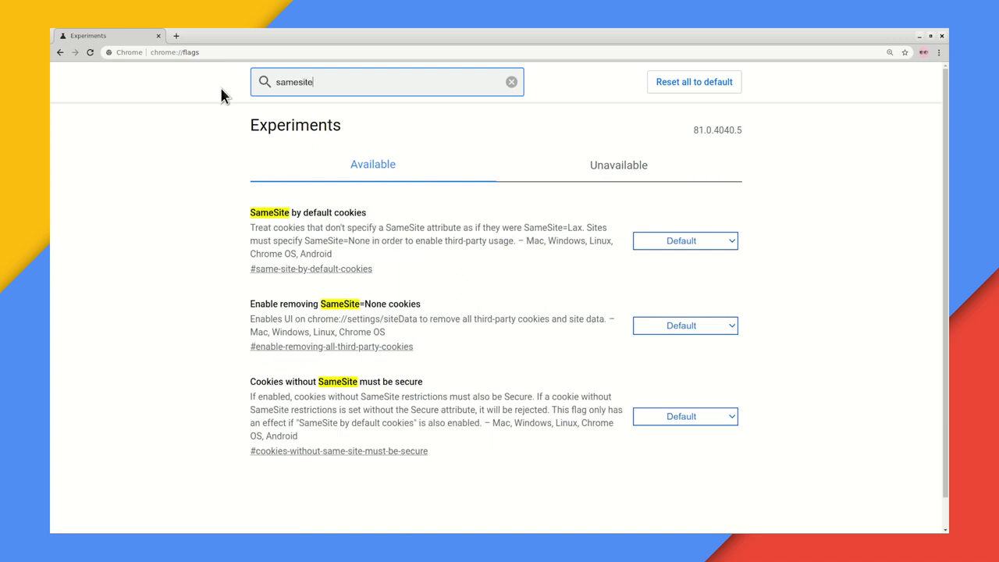
left_click(684, 240)
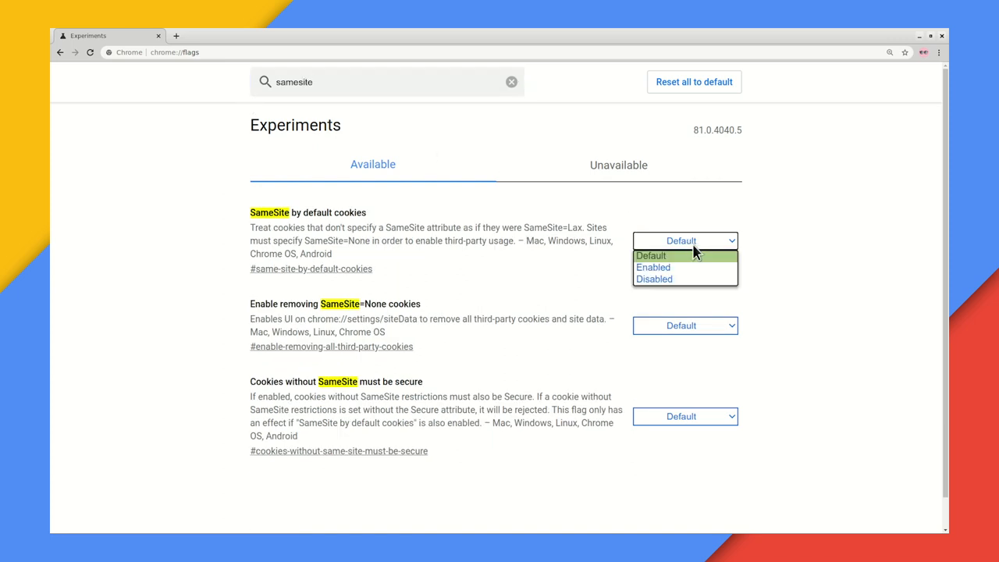
left_click(652, 267)
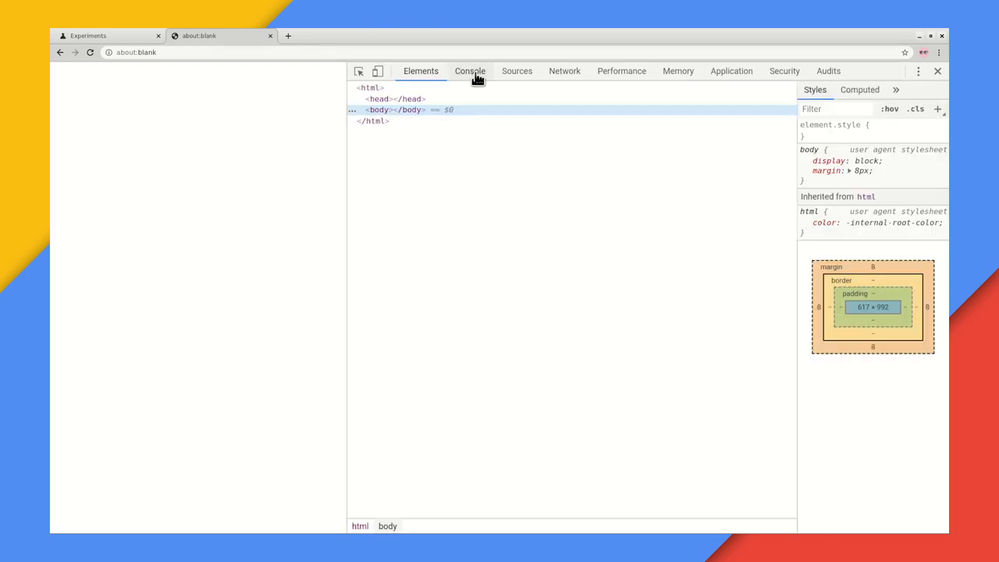
Read the rejected cross-site cookie warning in Console, then view Network requests for samesite-sandbox.glitch.me.
left_click(469, 71)
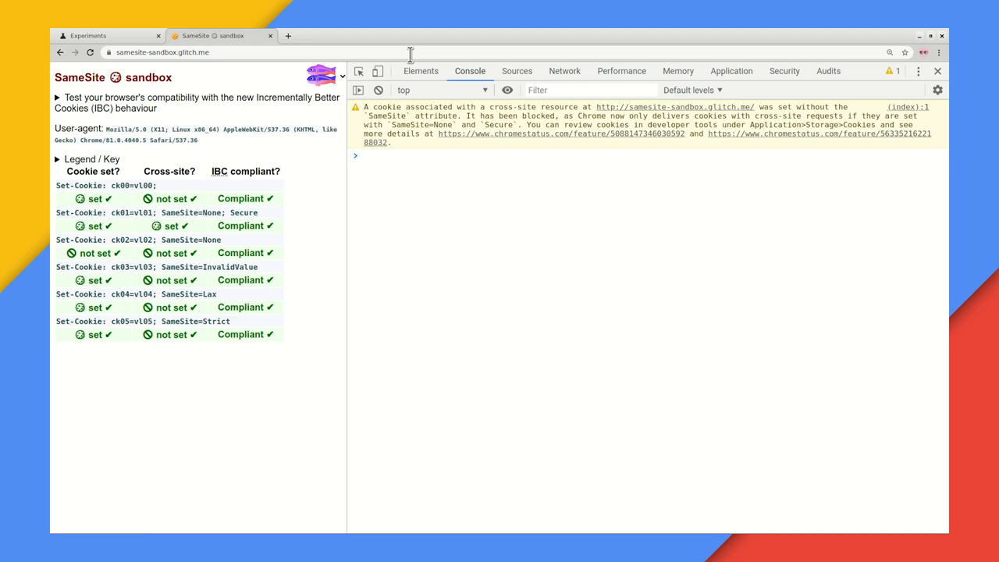
mouse_move(415, 128)
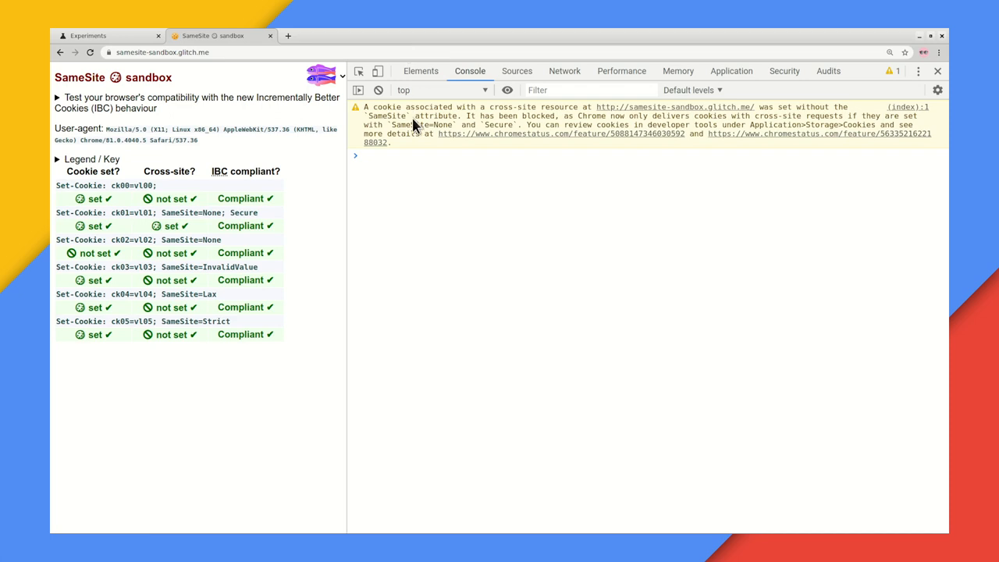
left_click(563, 72)
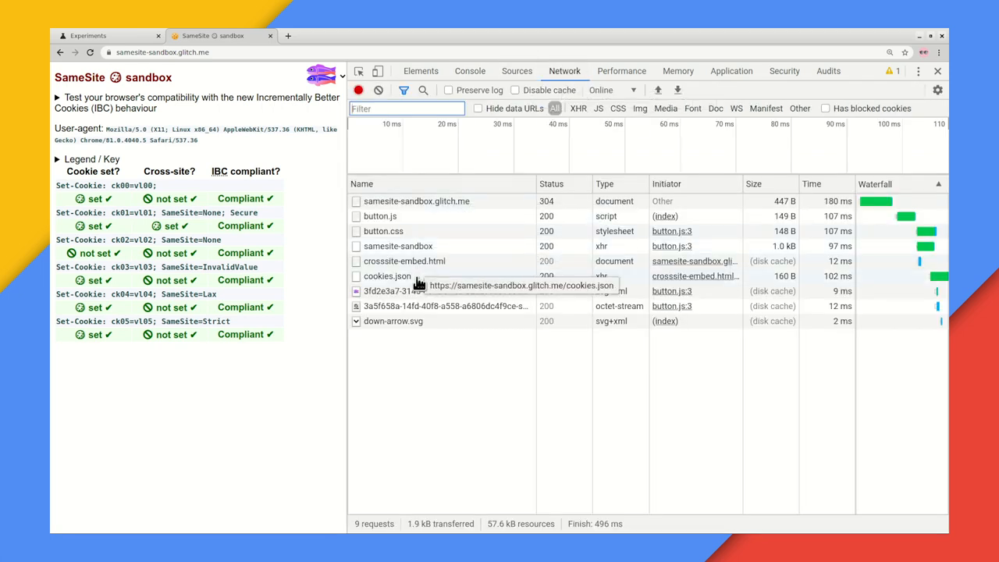
Show the cookies.json request's cookies with filtered-out request cookies revealed in yellow.
left_click(387, 274)
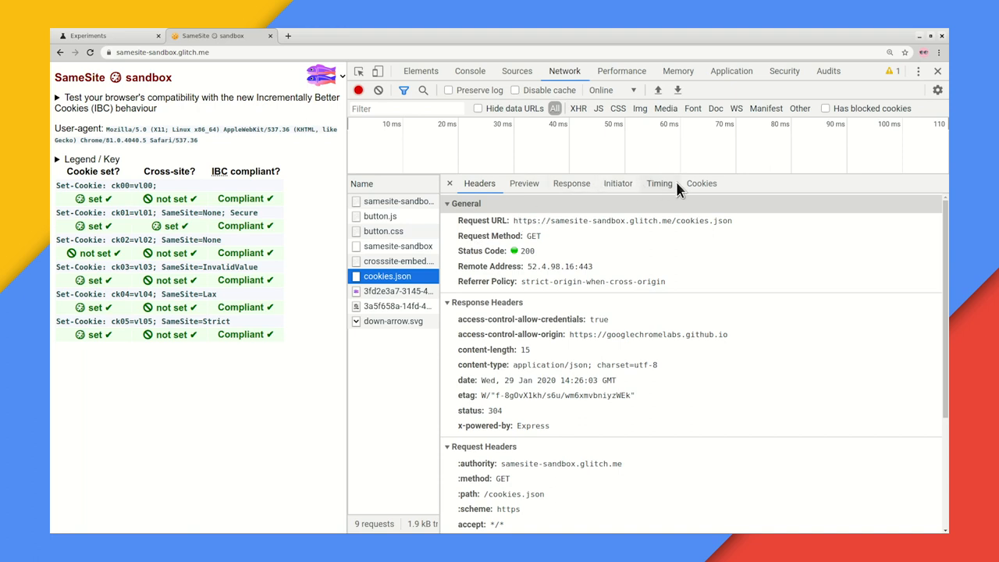
left_click(701, 183)
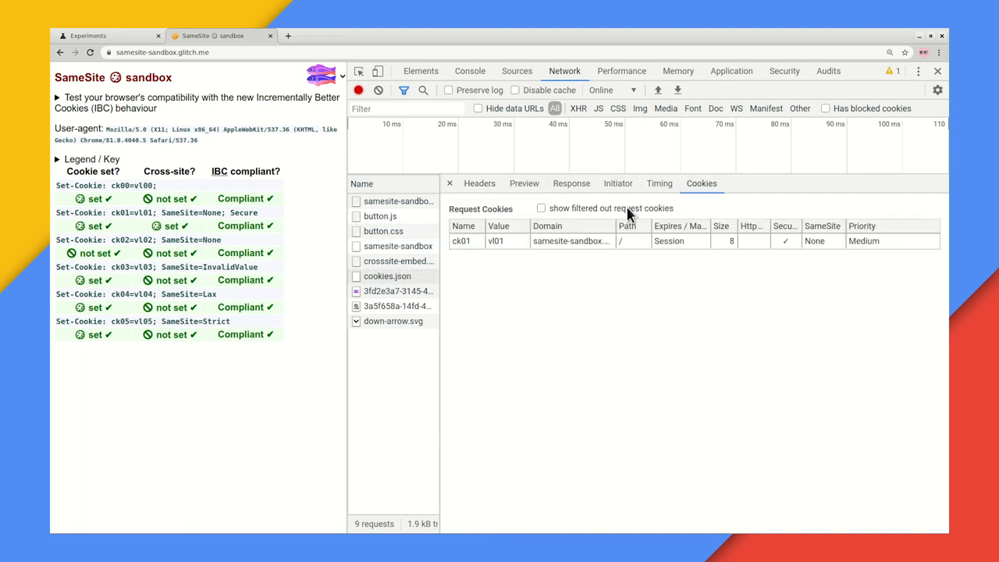
left_click(540, 208)
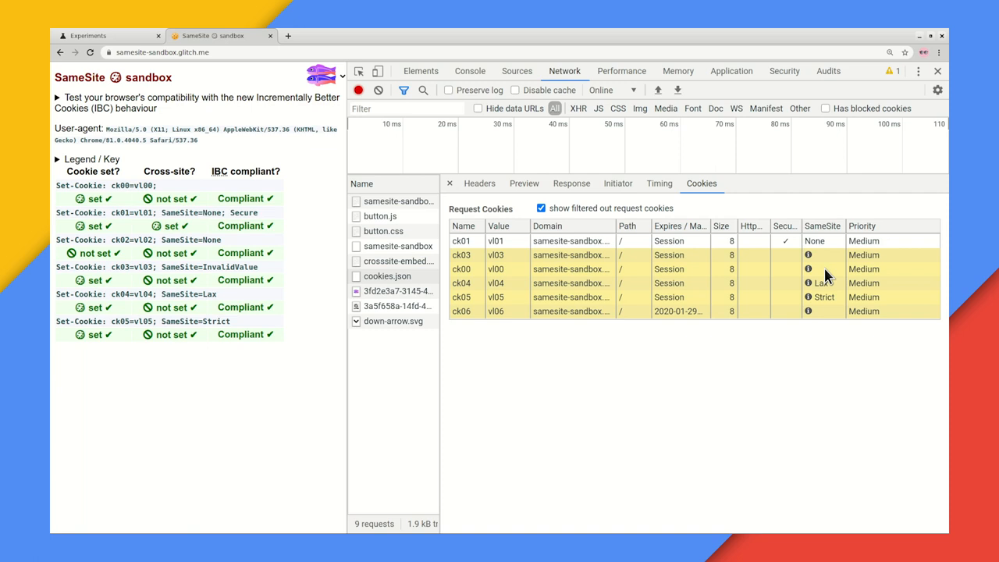
mouse_move(819, 277)
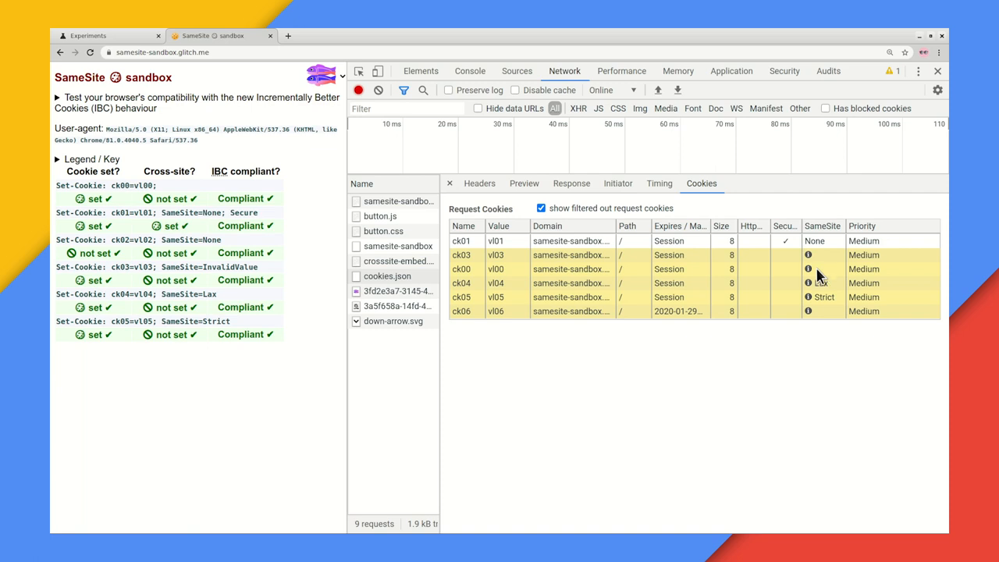